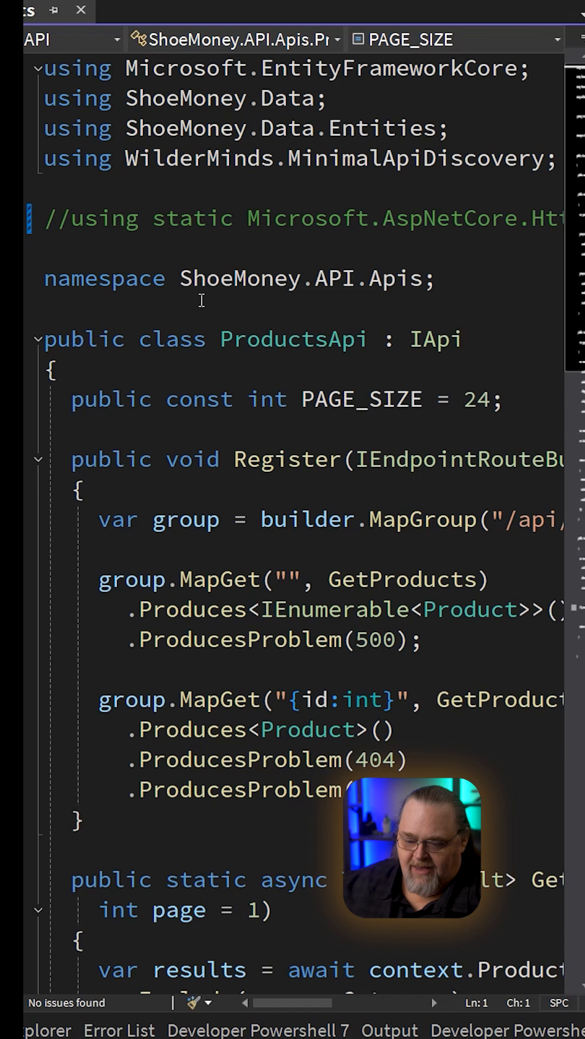
scroll(down, 3)
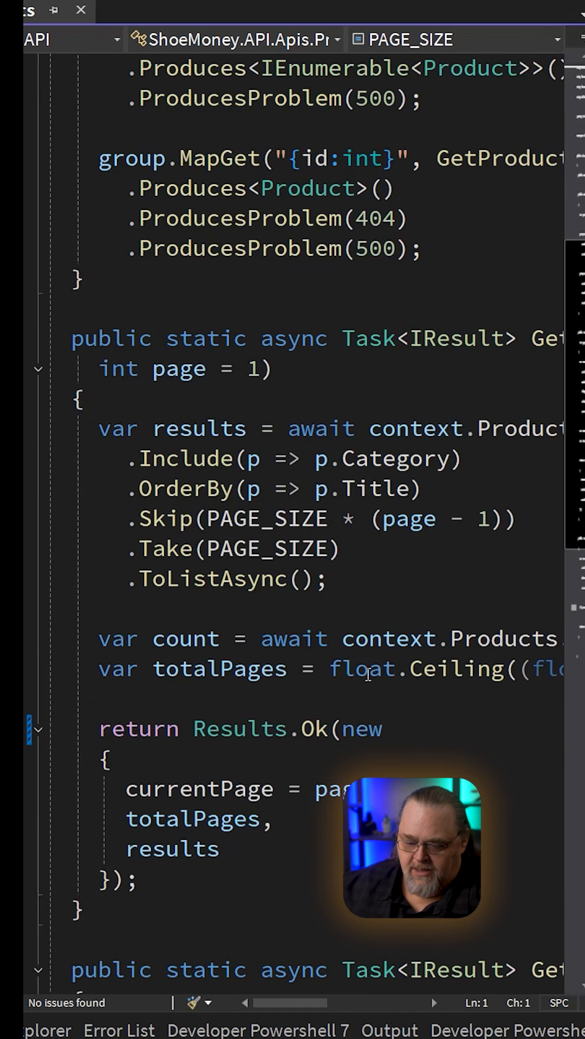
scroll(down, 3)
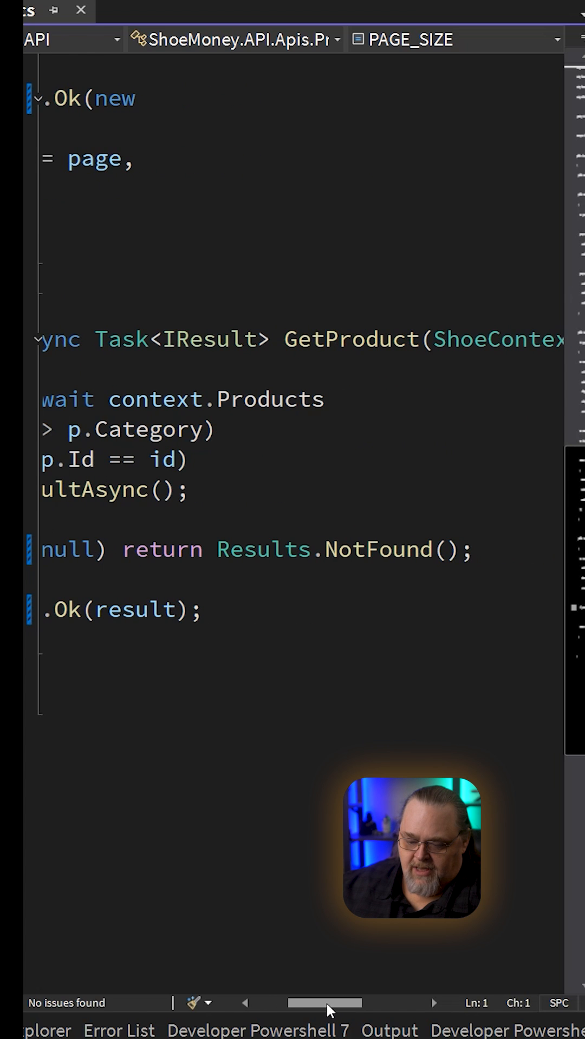
scroll(left, 3)
text(.TypedResults;)
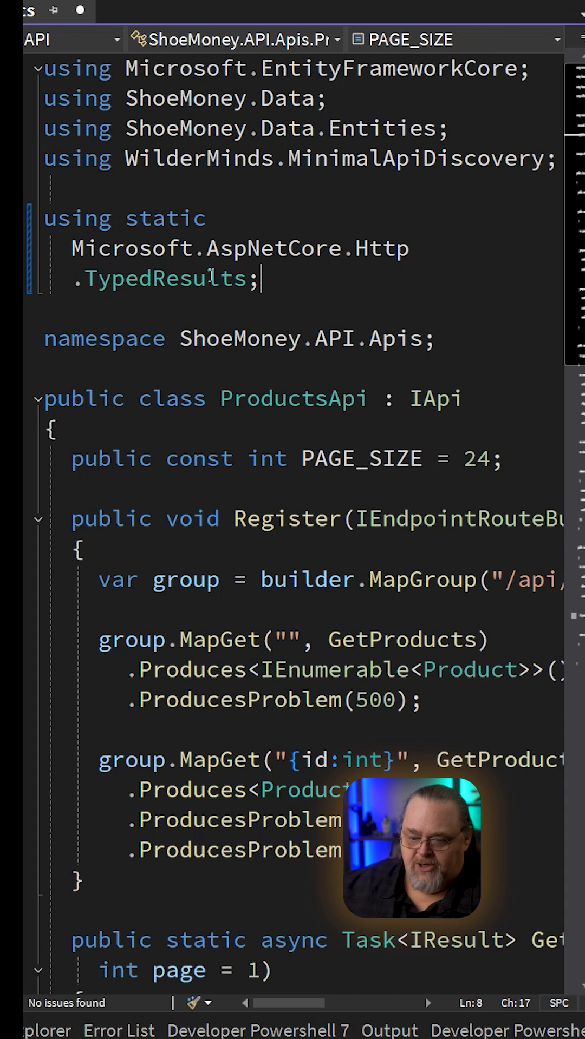
scroll(down, 3)
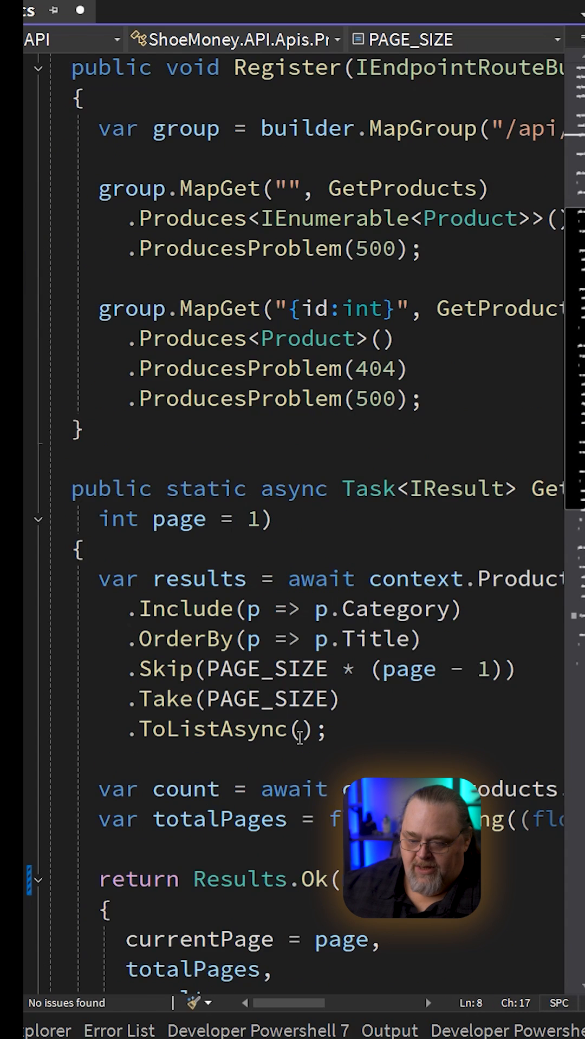
scroll(down, 3)
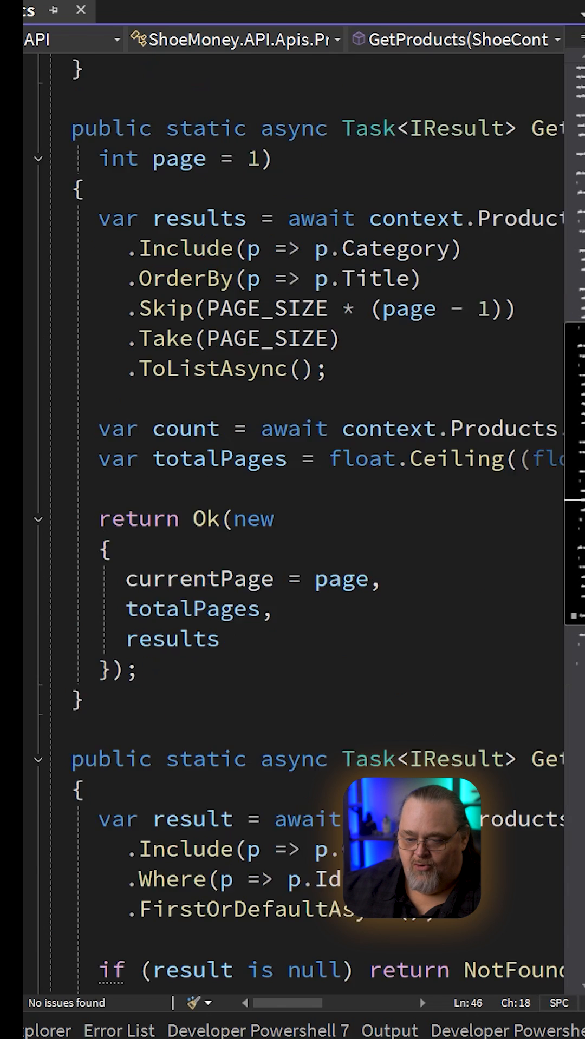
scroll(up, 3)
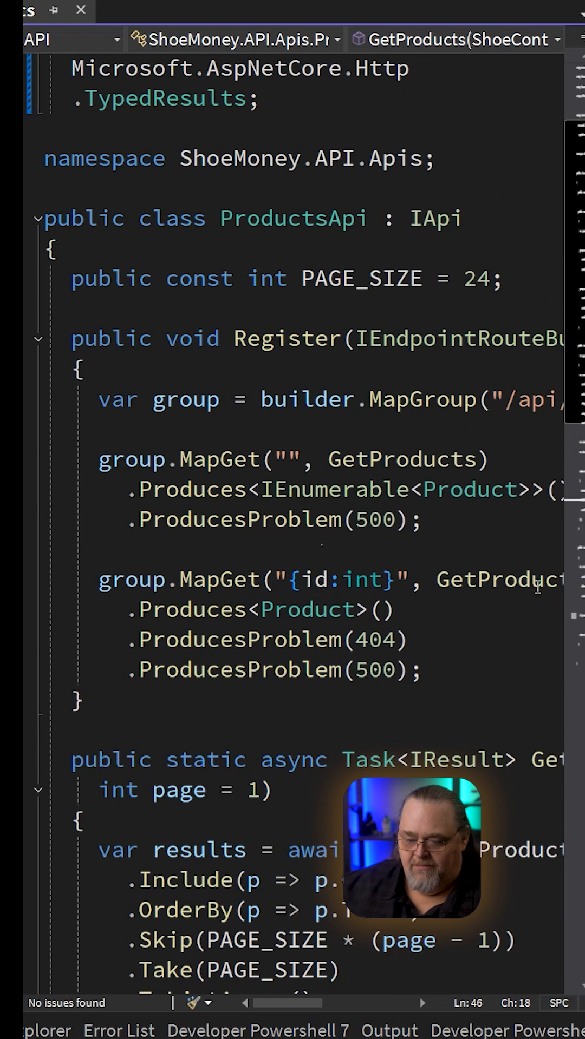
scroll(down, 3)
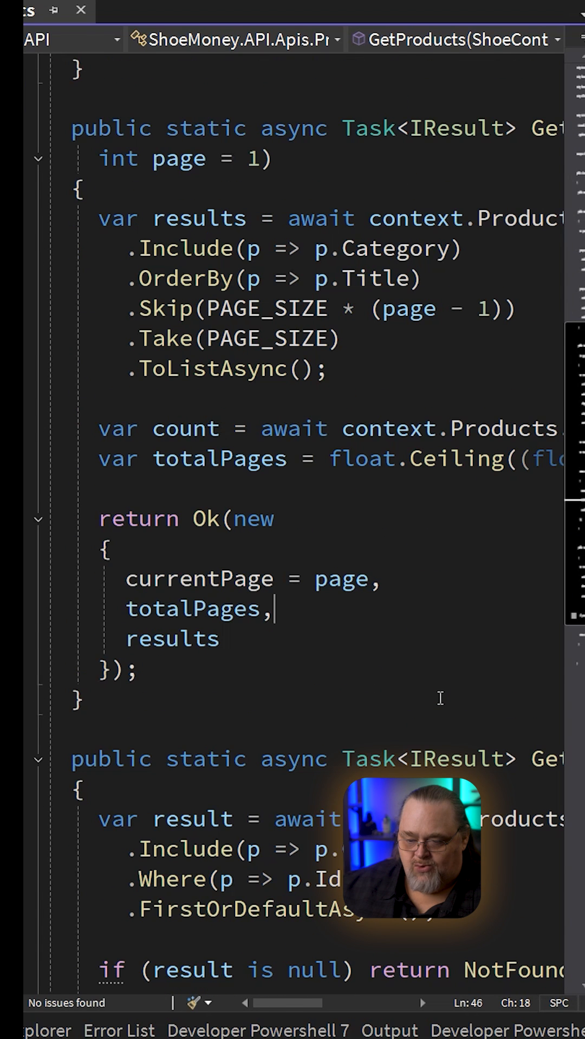
mouse_move(475, 395)
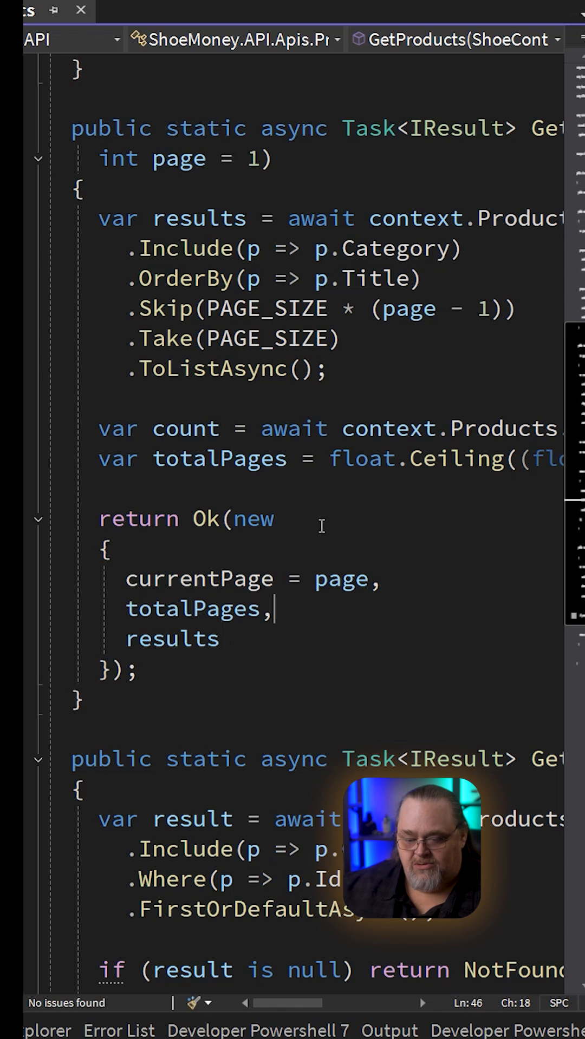
mouse_move(358, 655)
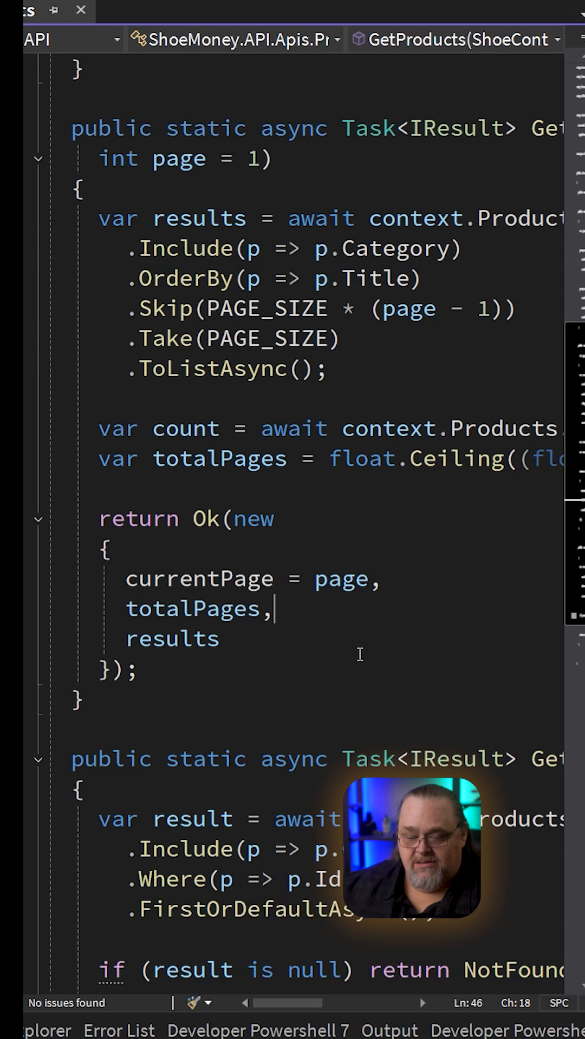